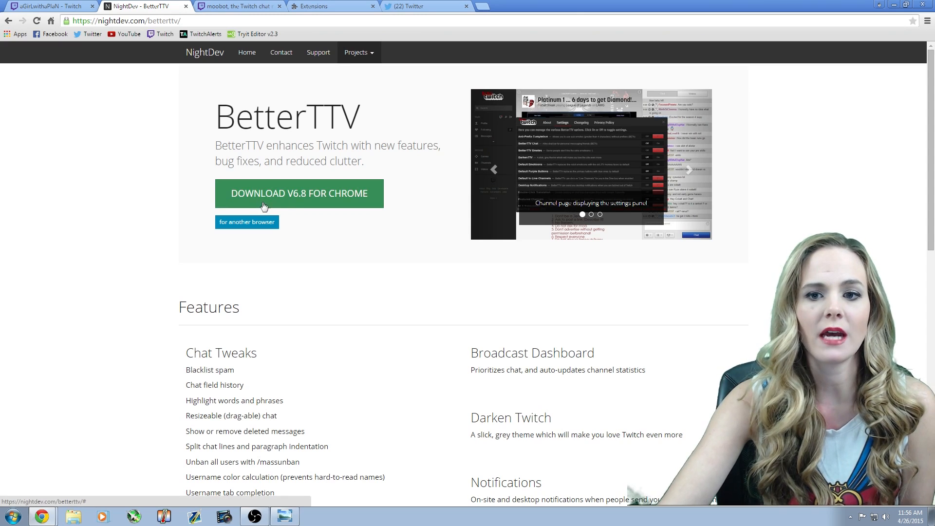
Step: Show Chrome's extensions page with BetterTTV listed as installed and enabled
click(688, 170)
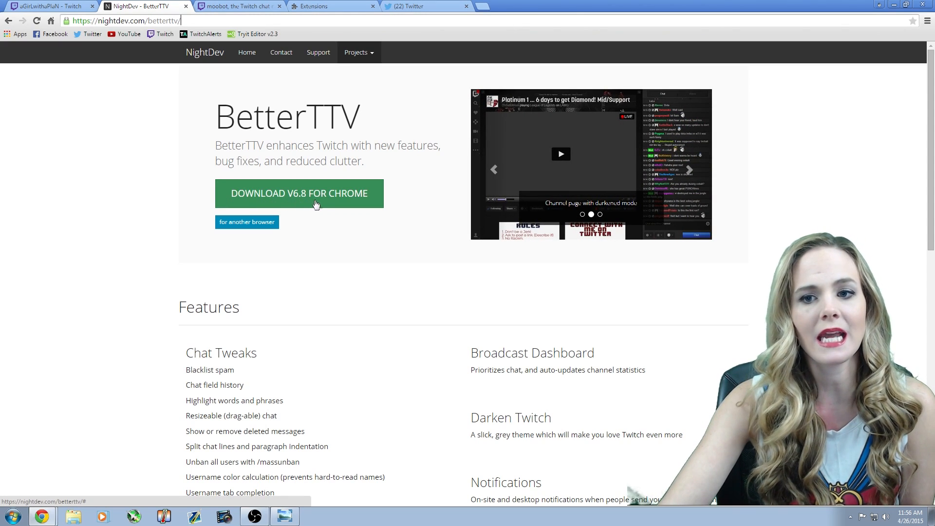
mouse_move(152, 193)
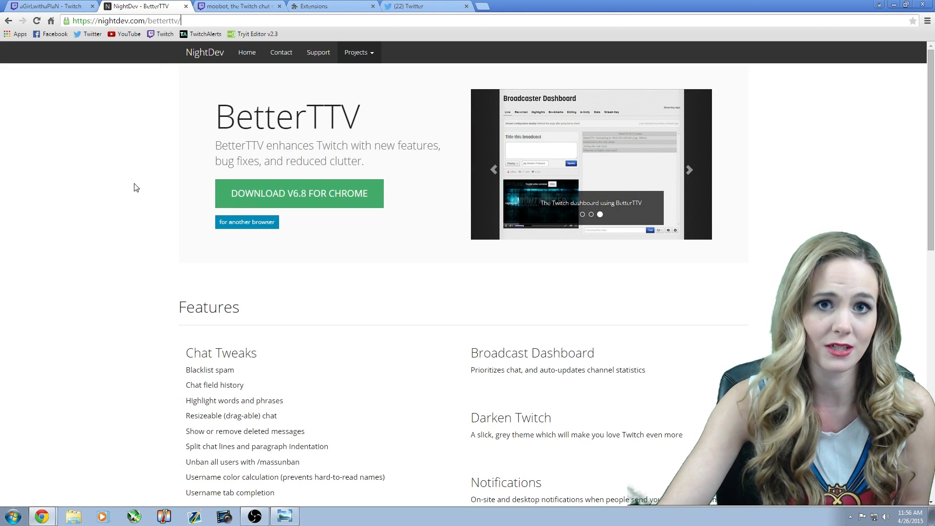
mouse_move(130, 187)
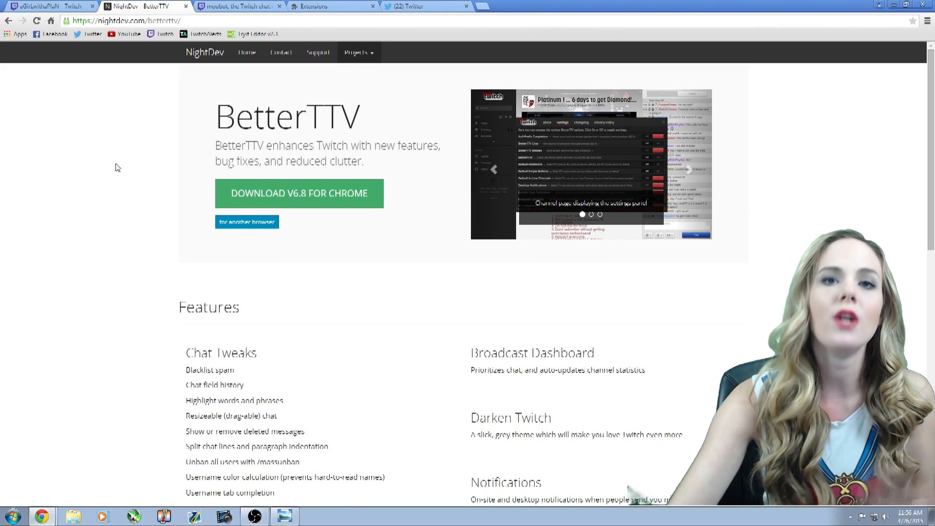
click(331, 6)
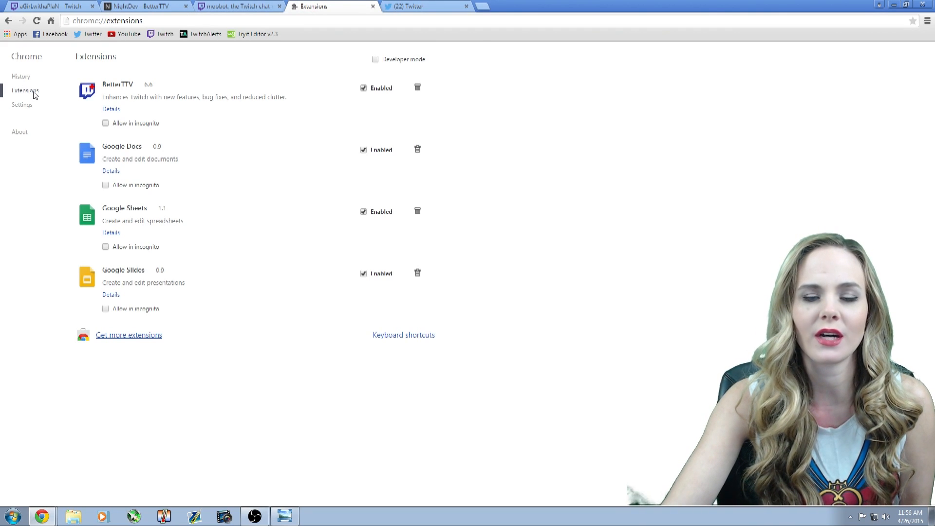
mouse_move(308, 117)
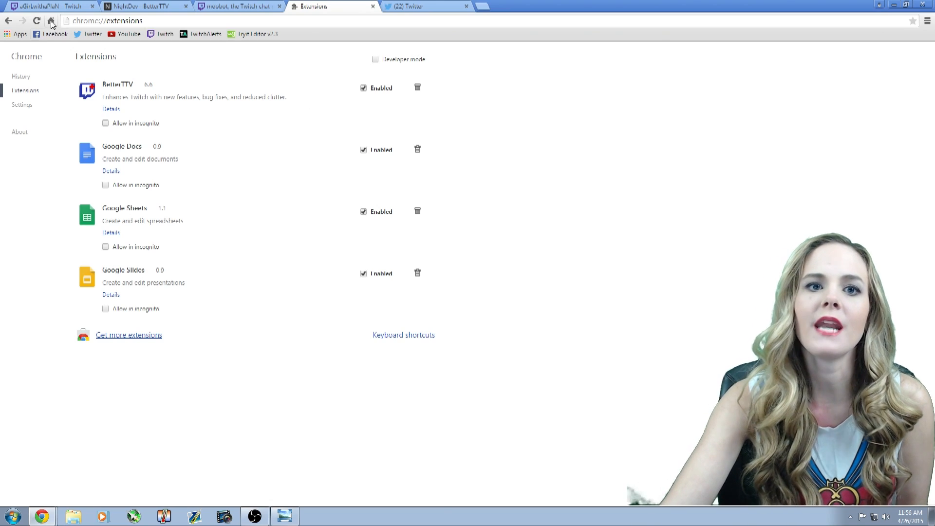
Step: Return to the Twitch channel and review BetterTTV's settings toggles down to Twitch Chat Emotes
click(51, 5)
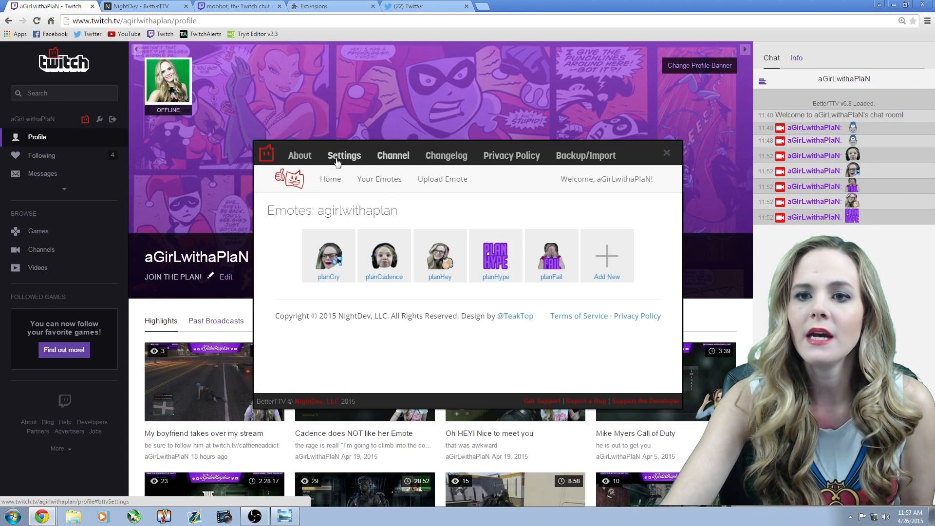
click(344, 155)
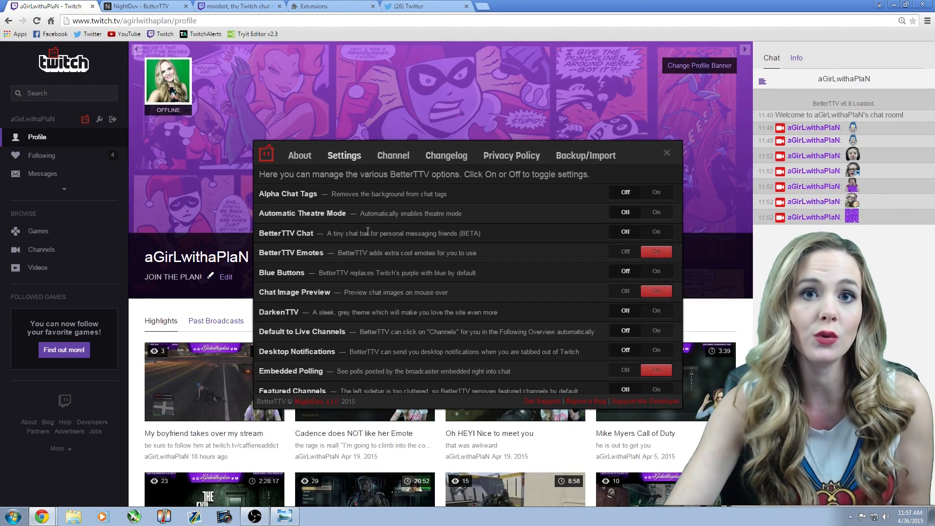
mouse_move(374, 223)
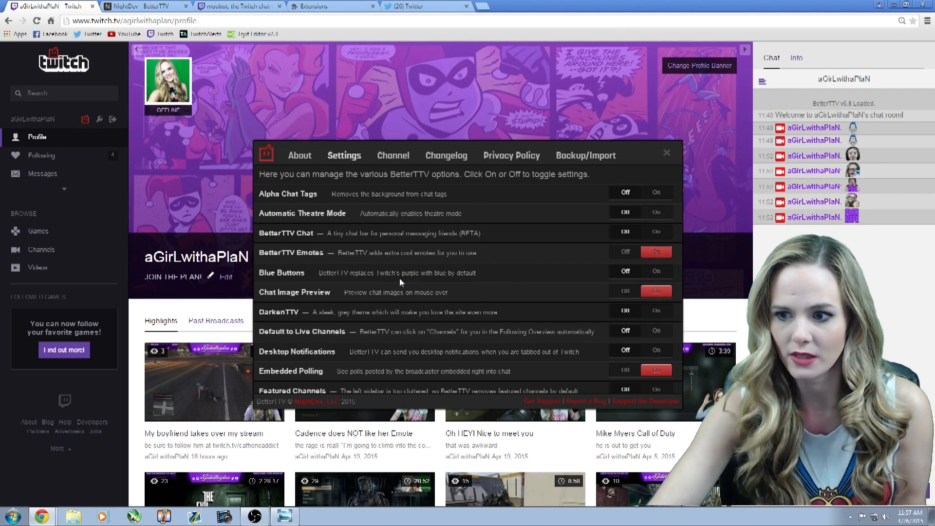
scroll(down, 3)
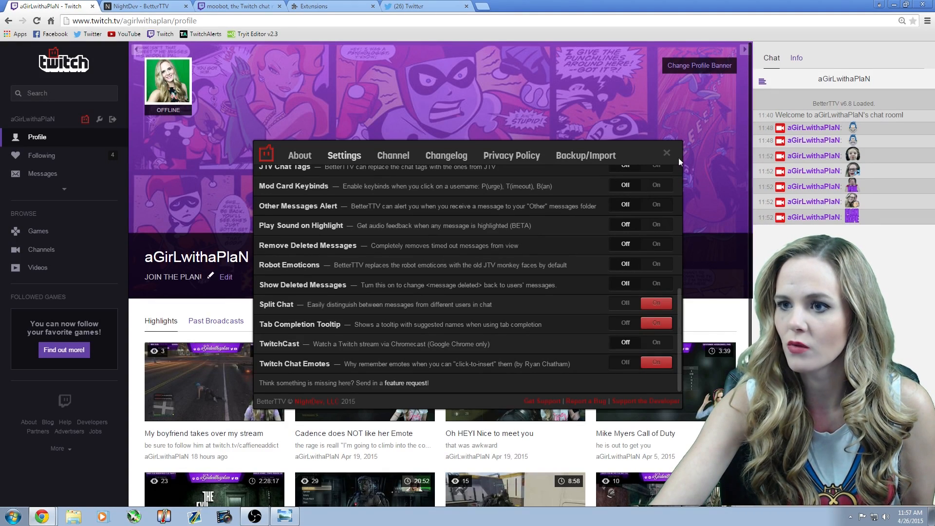
Step: Close BetterTTV settings and browse the chat's All Emotes list grouped by channel
click(666, 153)
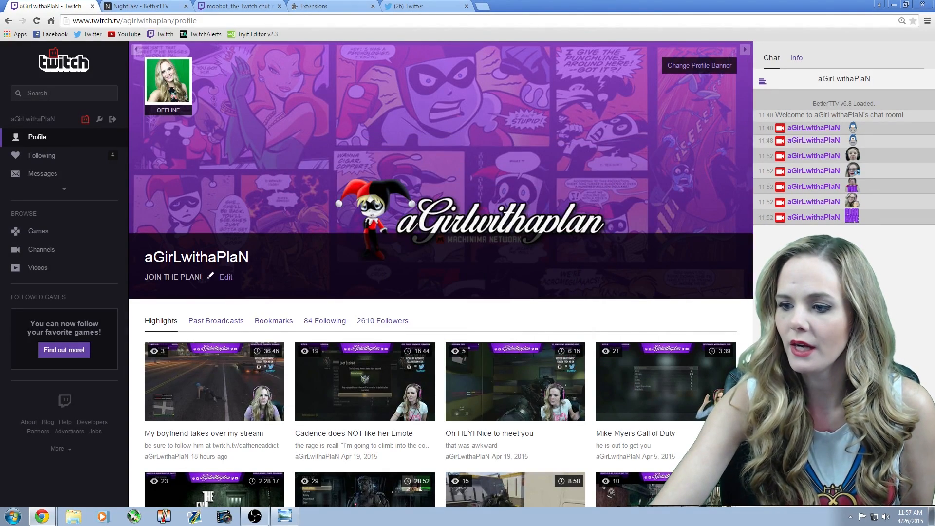
click(761, 81)
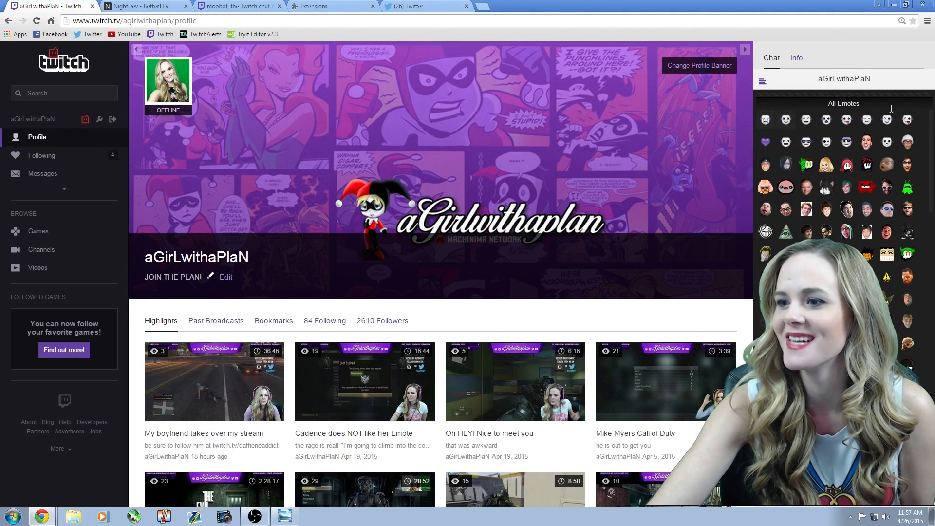
scroll(down, 3)
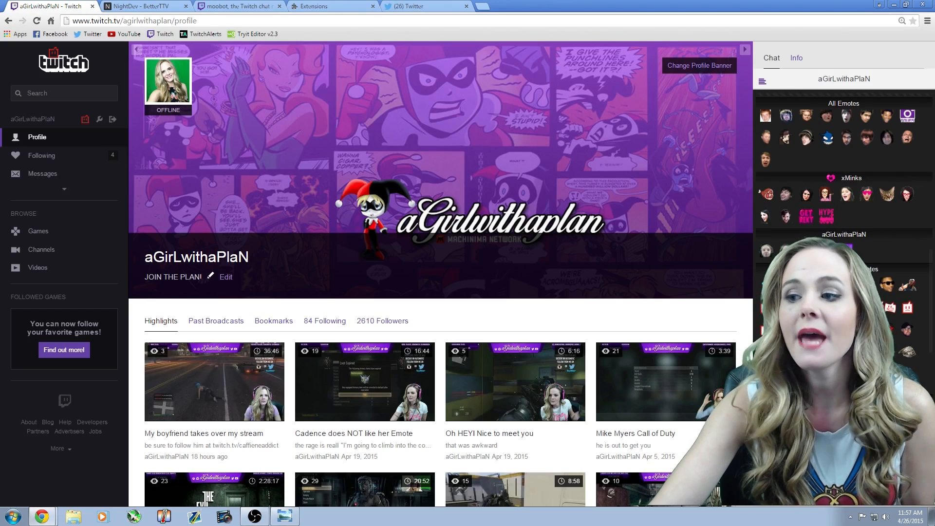
scroll(down, 3)
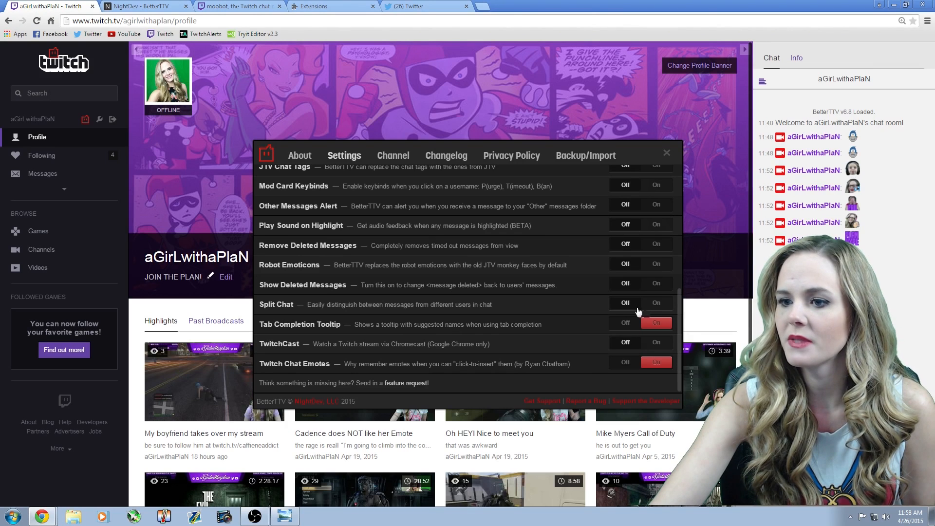
Step: Turn on BetterTTV's Split Chat option and return to the top of the settings list
click(655, 303)
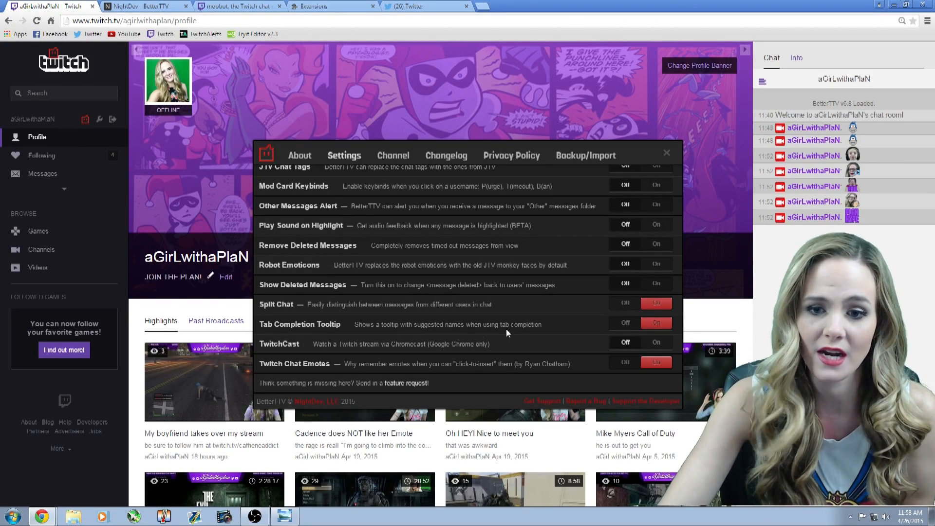
scroll(up, 3)
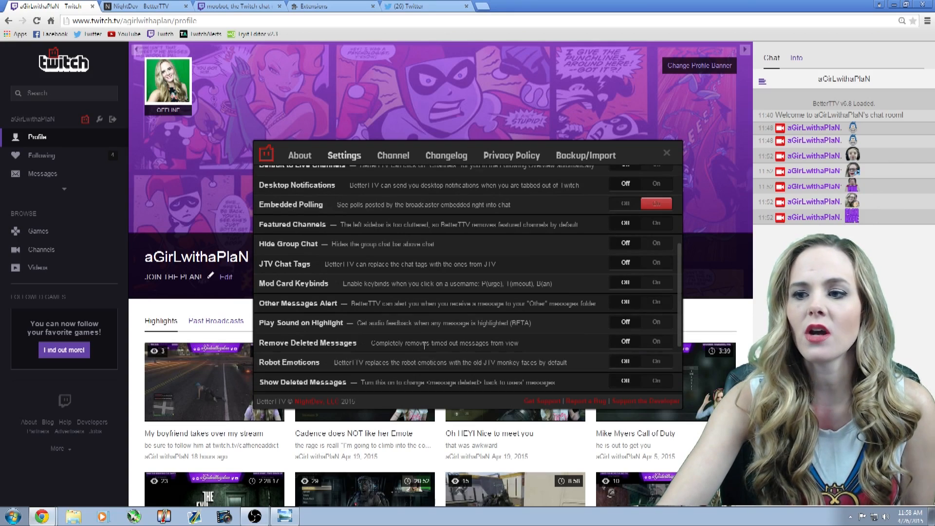
scroll(up, 3)
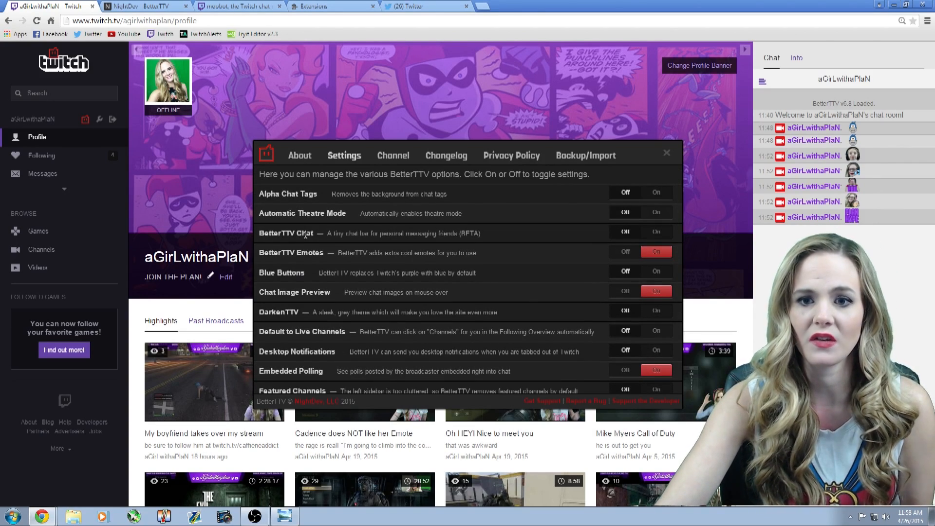
double_click(302, 213)
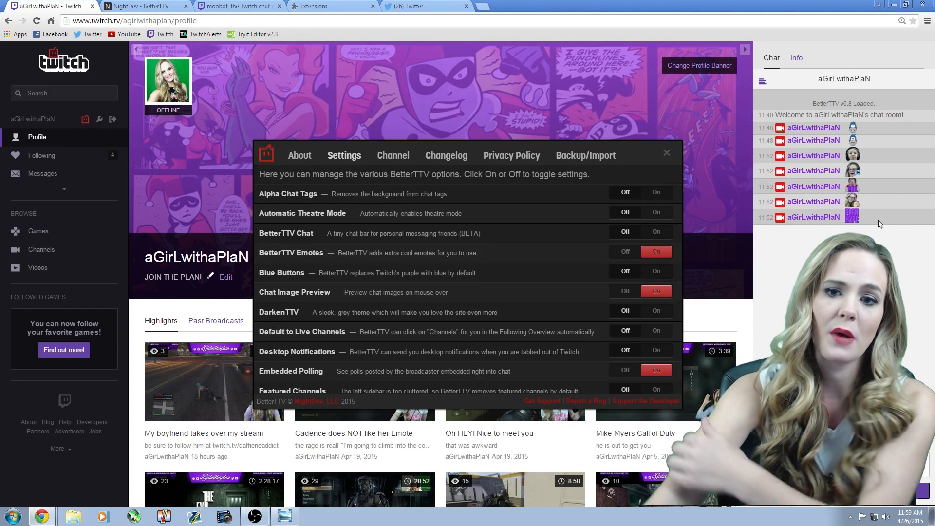
mouse_move(404, 204)
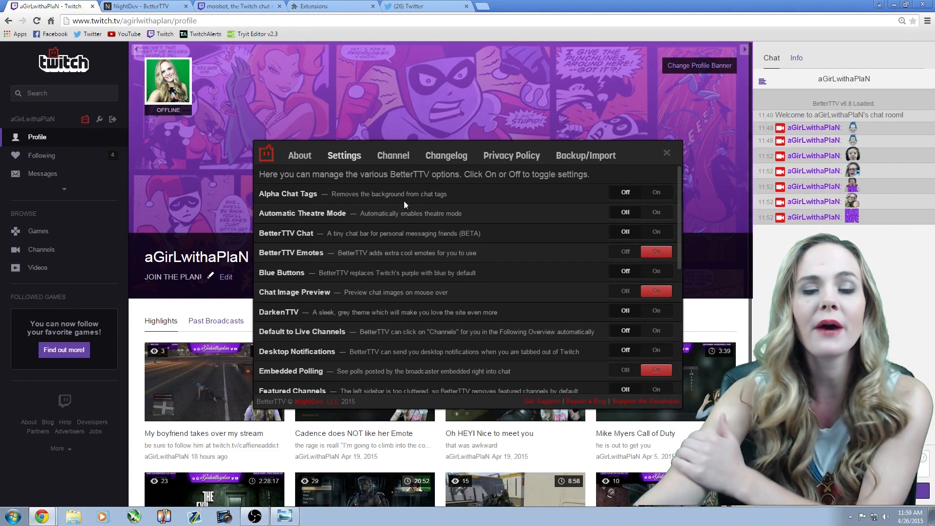
mouse_move(345, 193)
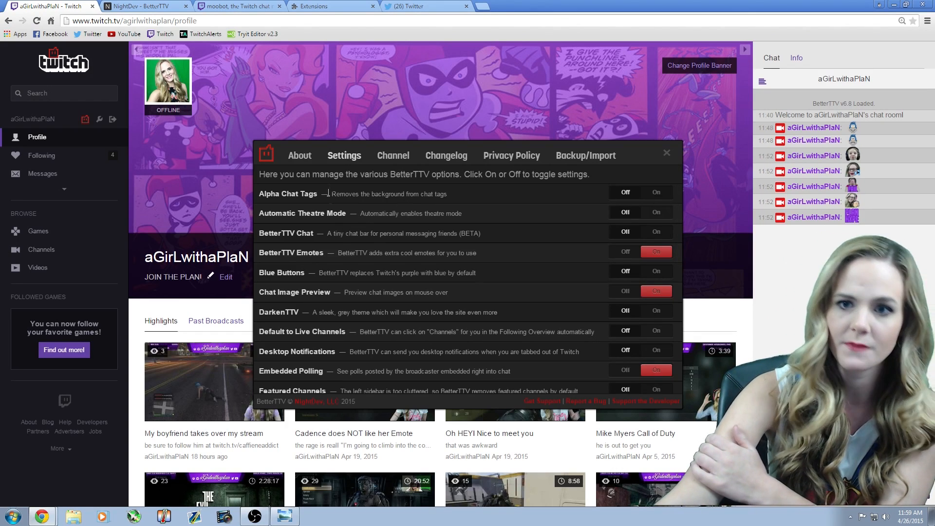
Step: Show the BetterTTV Channel emotes and bring up the Upload Emote form with its three size slots
click(392, 155)
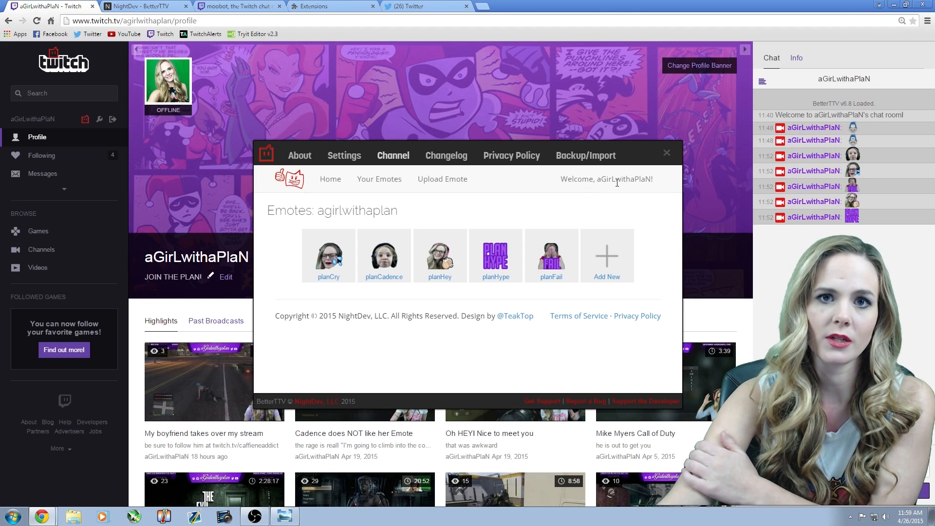
mouse_move(420, 205)
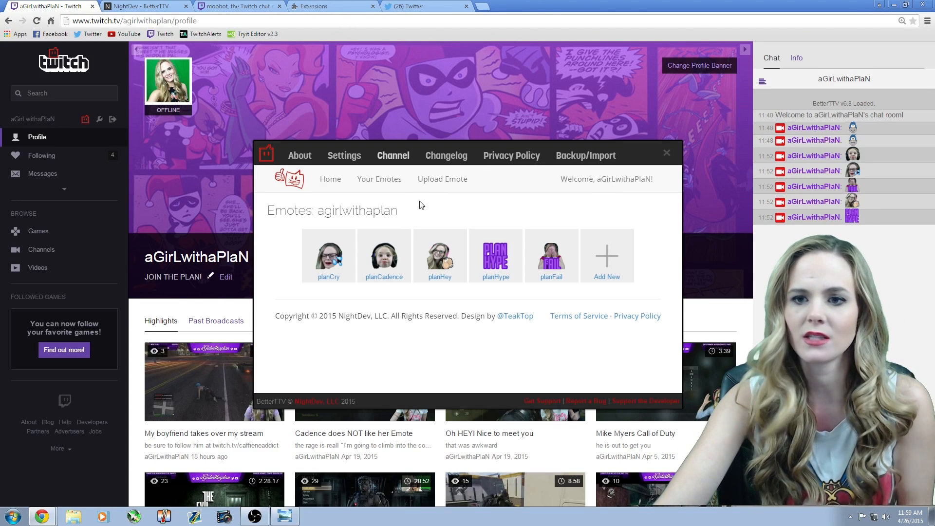
mouse_move(442, 179)
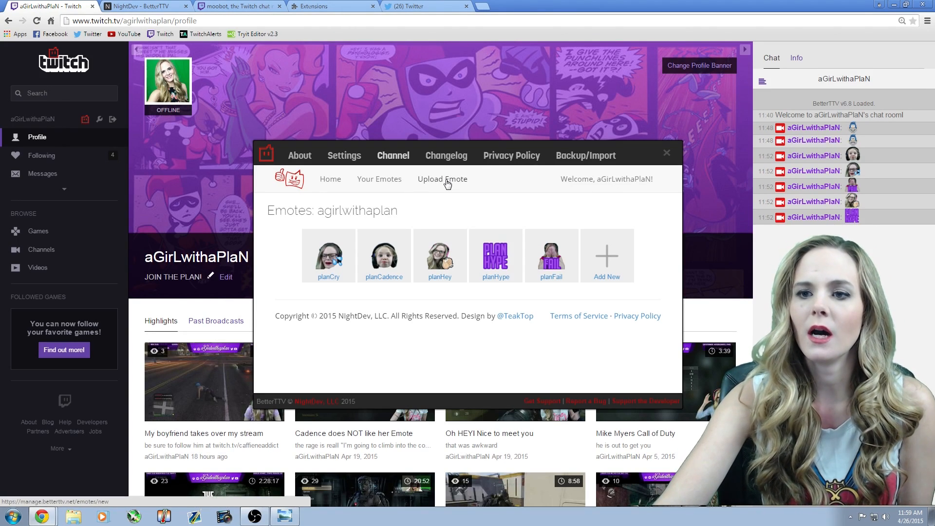
click(442, 179)
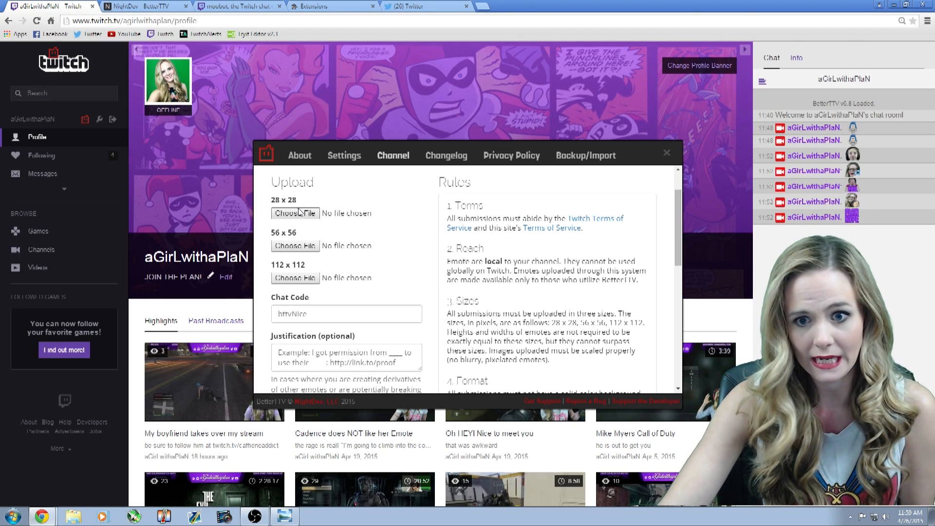
mouse_move(293, 240)
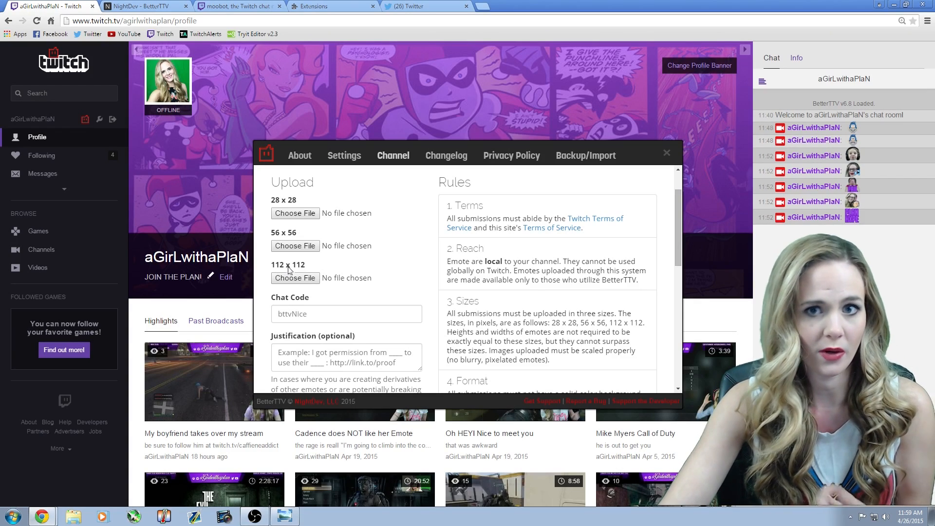
mouse_move(283, 516)
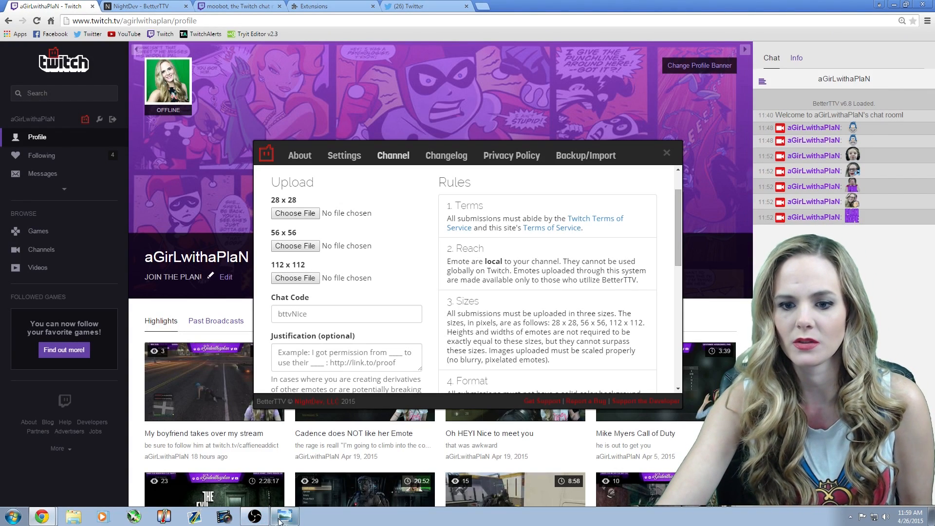
Step: Preview the rage-face emote images in Windows Photo Viewer, then return to the file picker
click(284, 516)
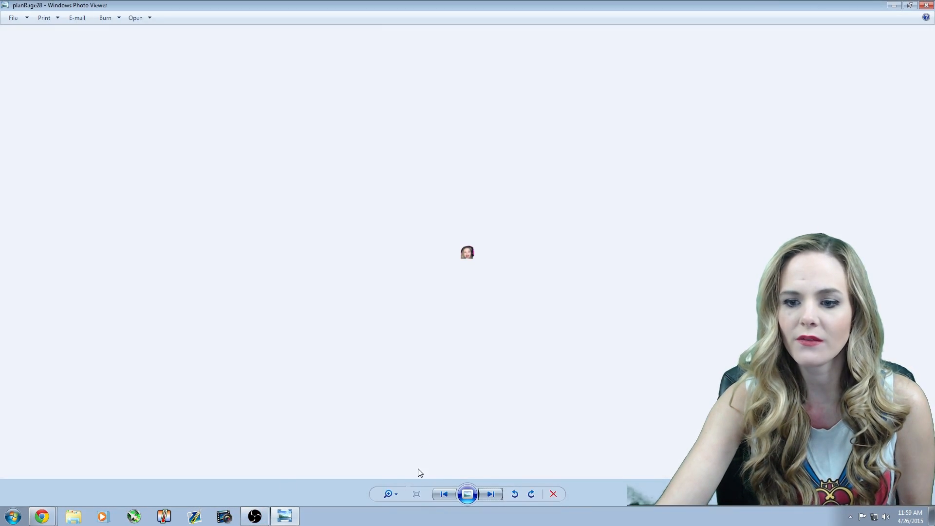
click(490, 493)
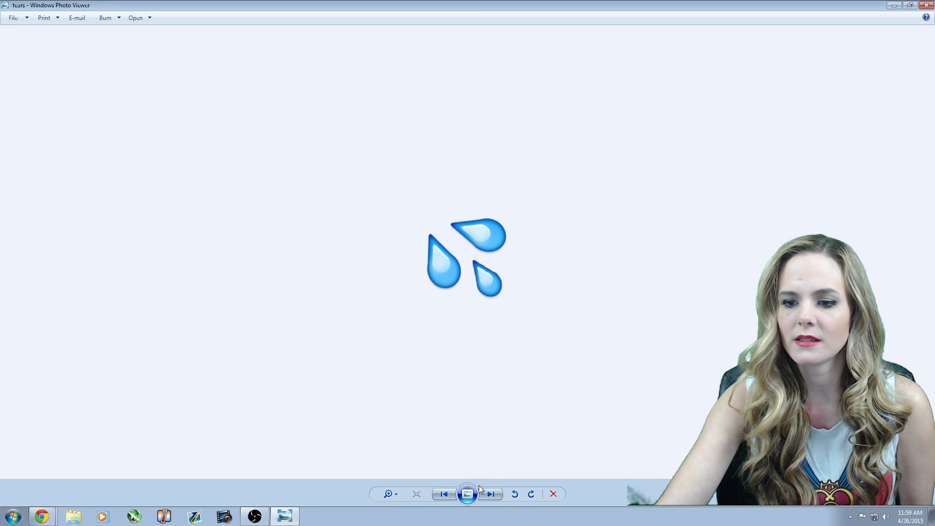
click(490, 494)
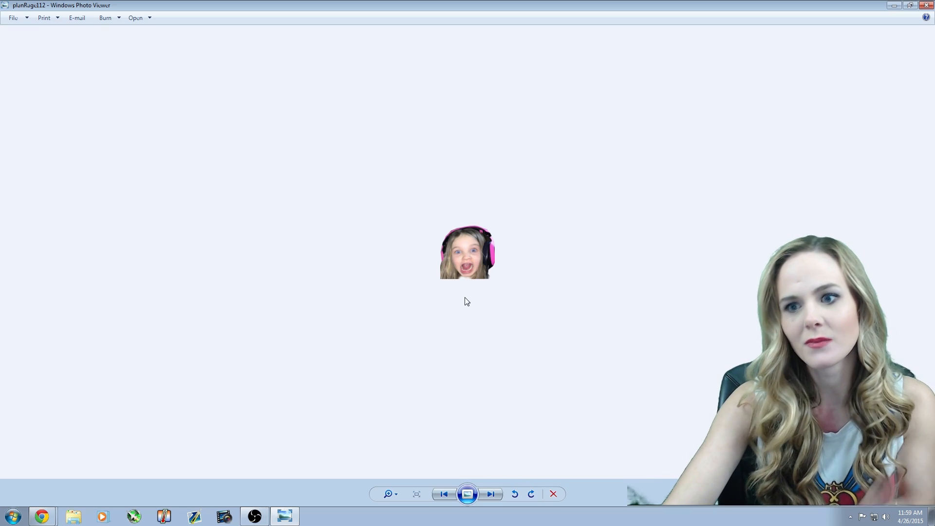
mouse_move(449, 225)
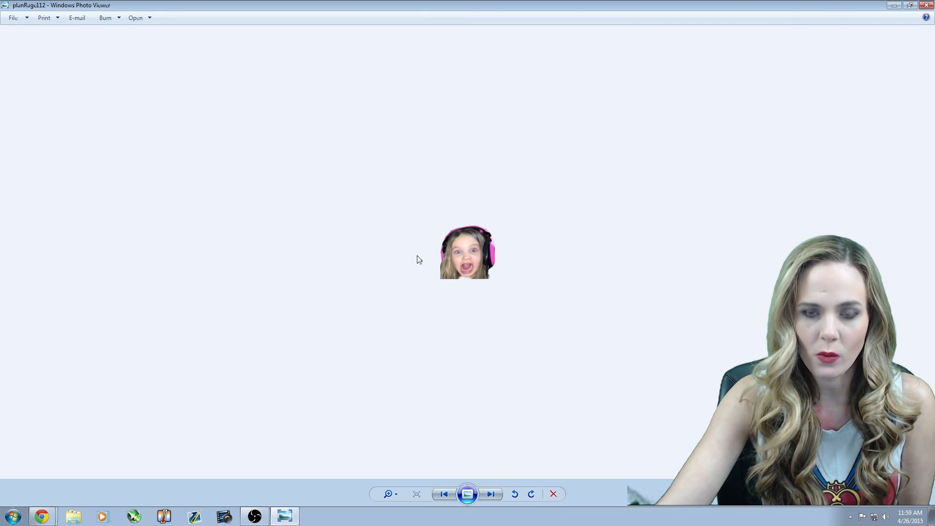
click(490, 494)
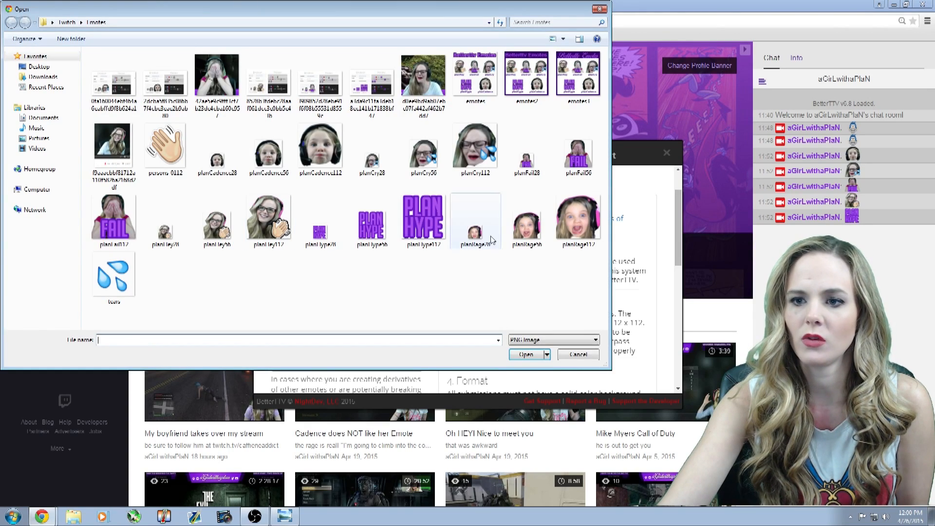
Step: Load planRage28 and planRage112 into the upload form's 28 and 112 pixel slots
click(475, 221)
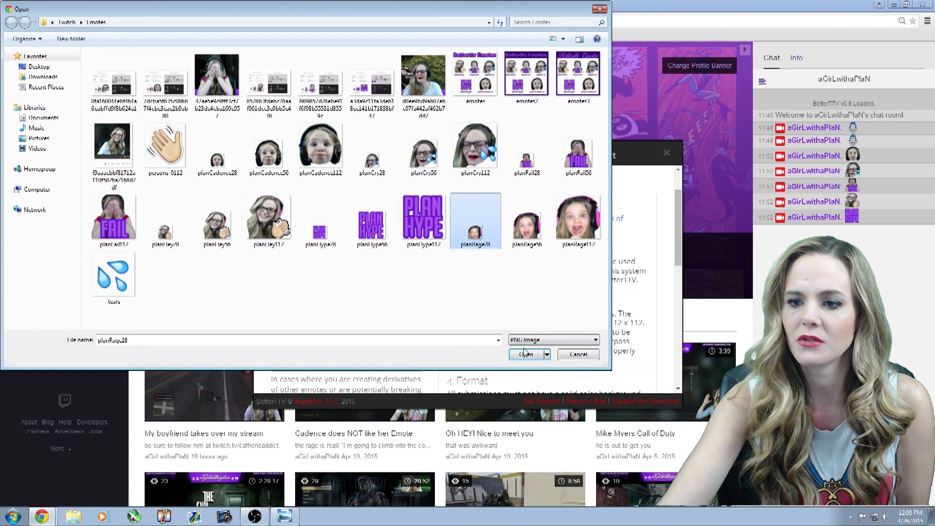
click(527, 217)
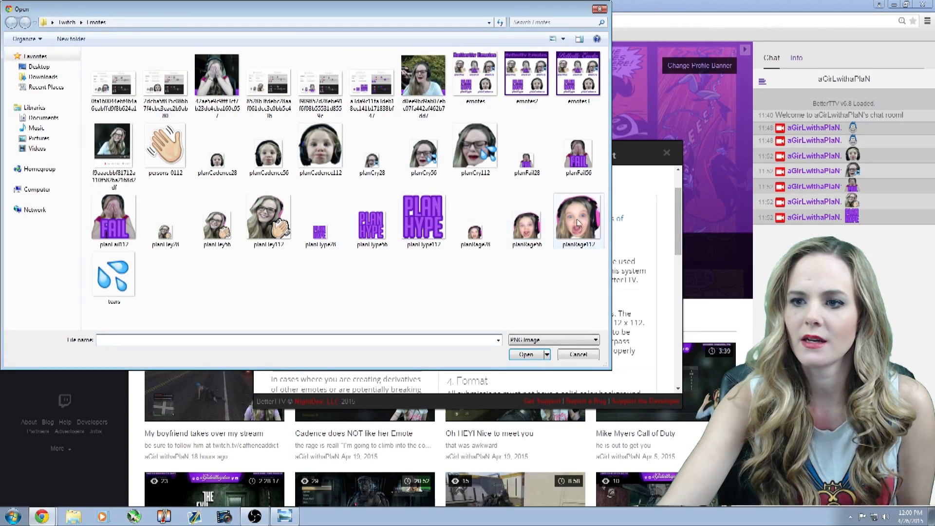
click(525, 354)
text(p)
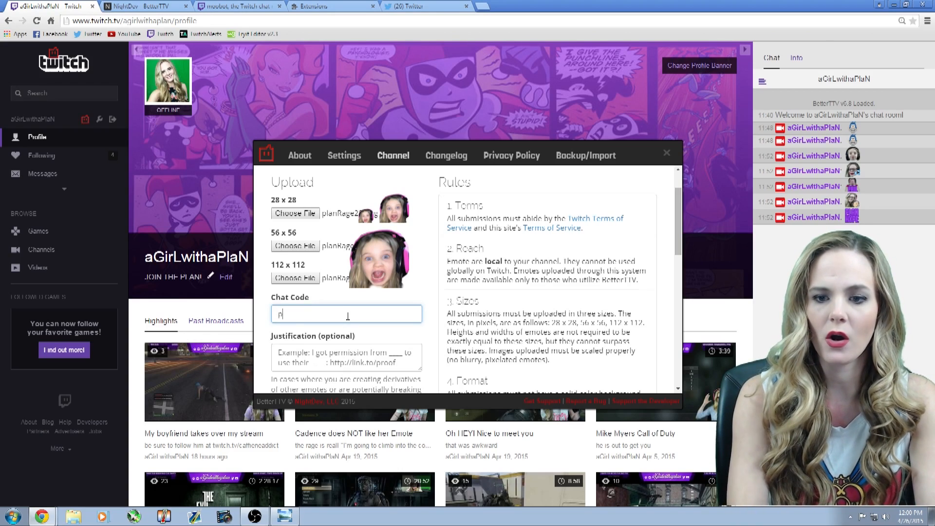
Step: Enter planRage as the chat code for the rage-face emote
text(lanRag)
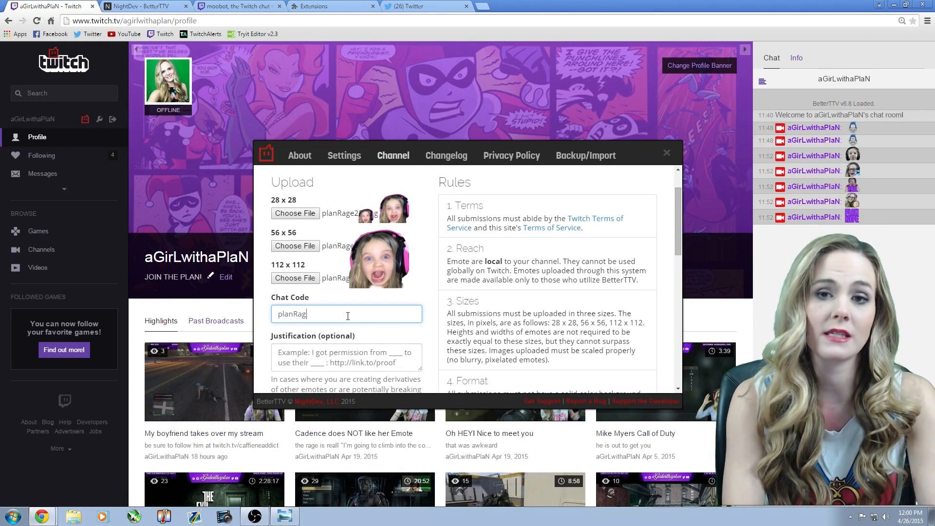
text(e)
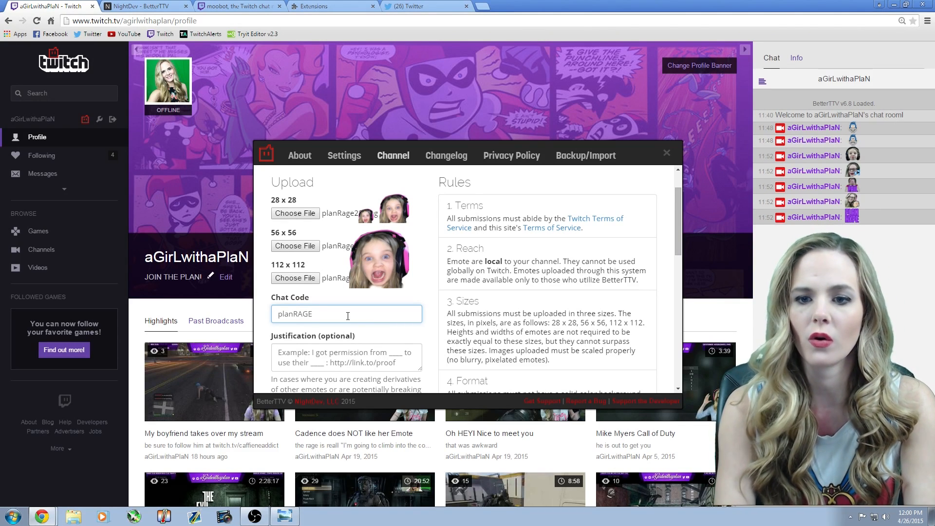
text(planRage)
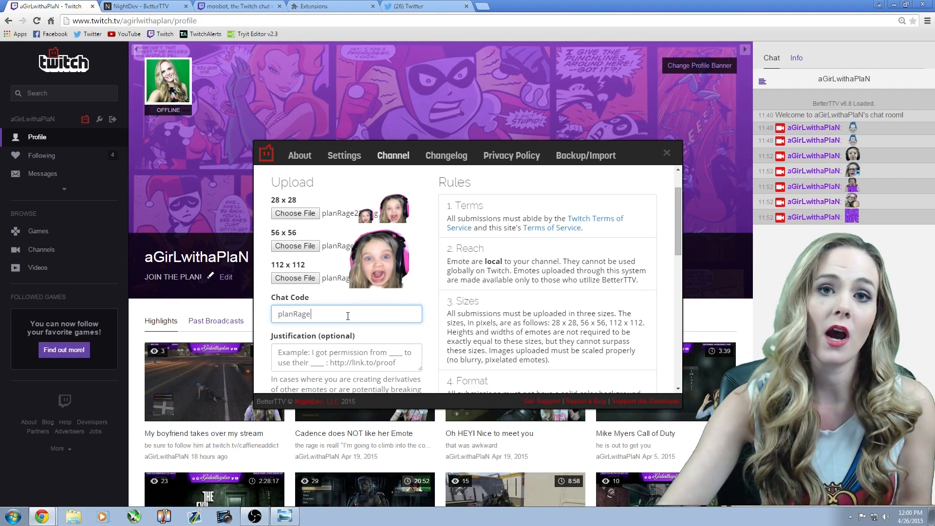
scroll(down, 3)
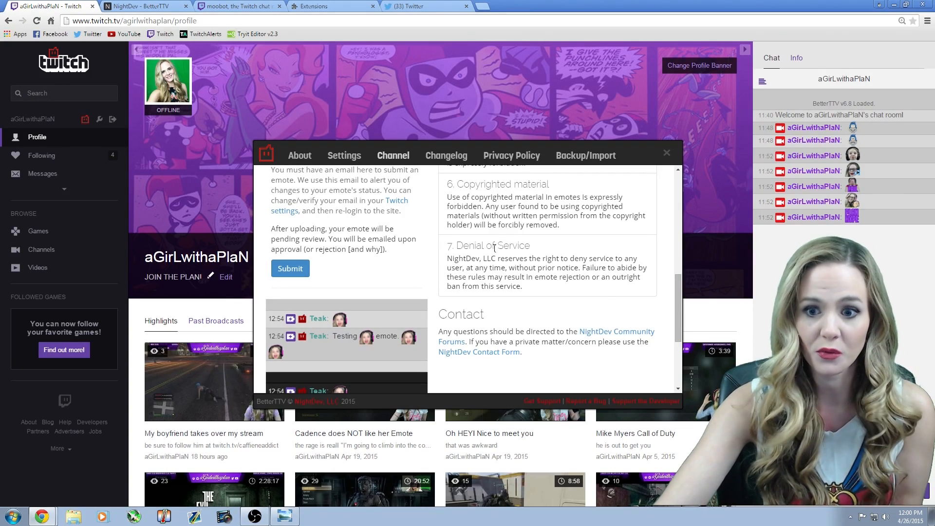
scroll(down, 3)
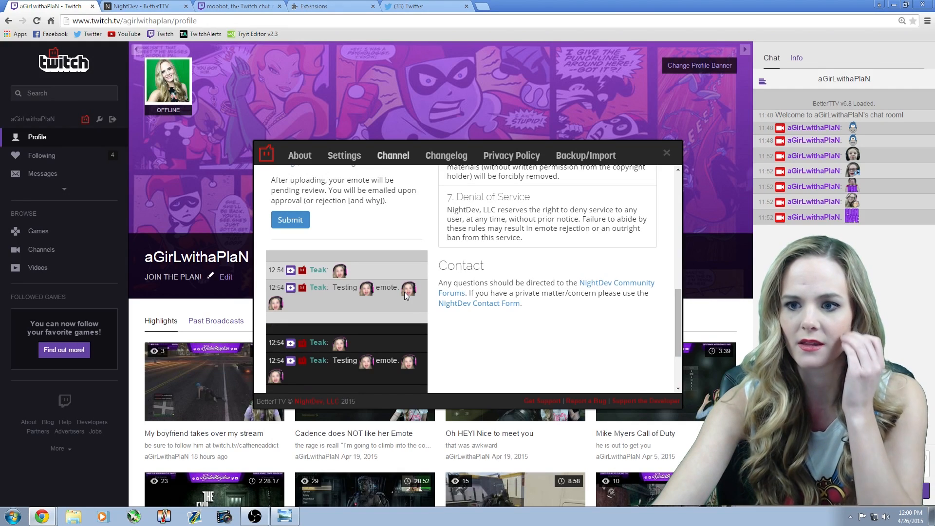
scroll(down, 3)
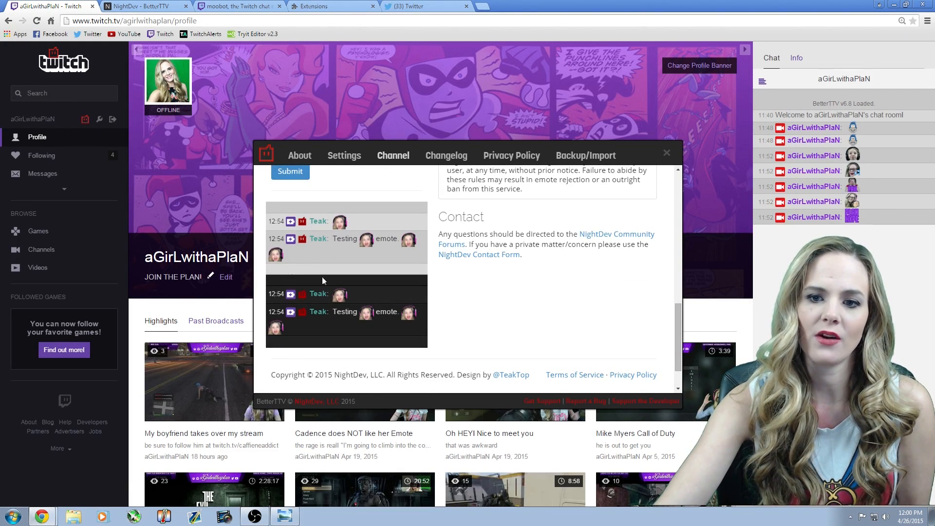
mouse_move(473, 352)
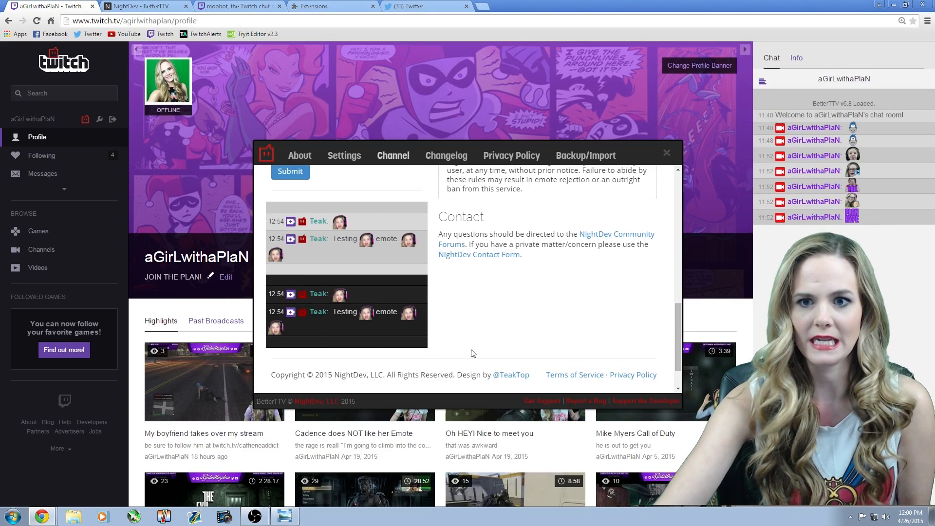
click(437, 179)
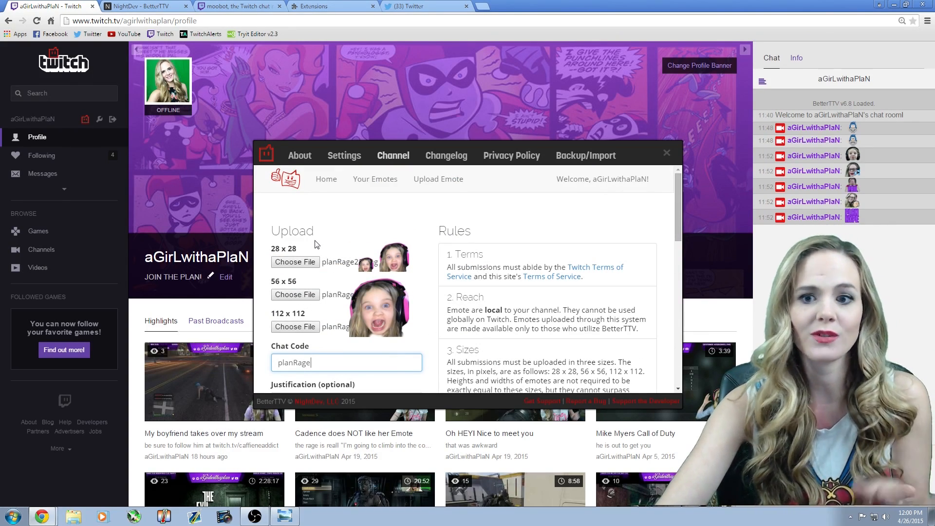
mouse_move(346, 245)
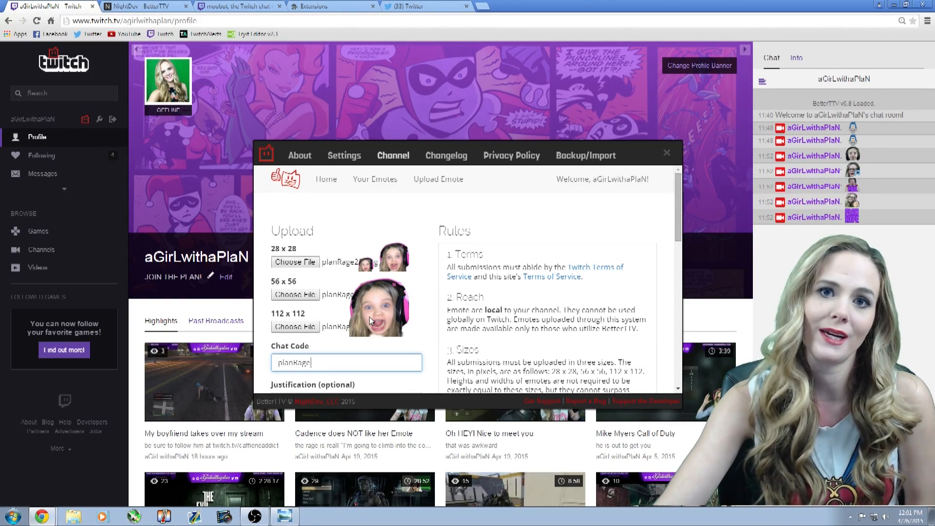
mouse_move(374, 180)
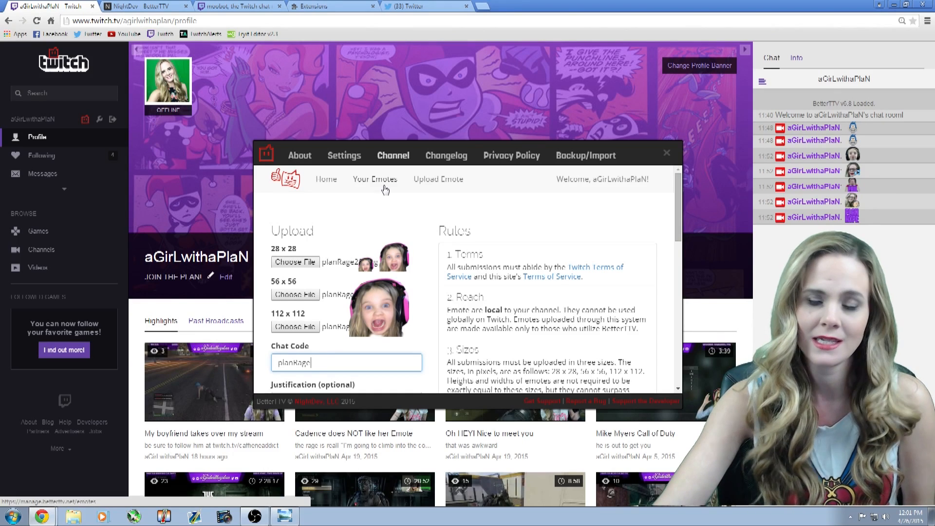
Step: Review the channel's uploaded emotes under Your Emotes, then close the BetterTTV window
click(374, 179)
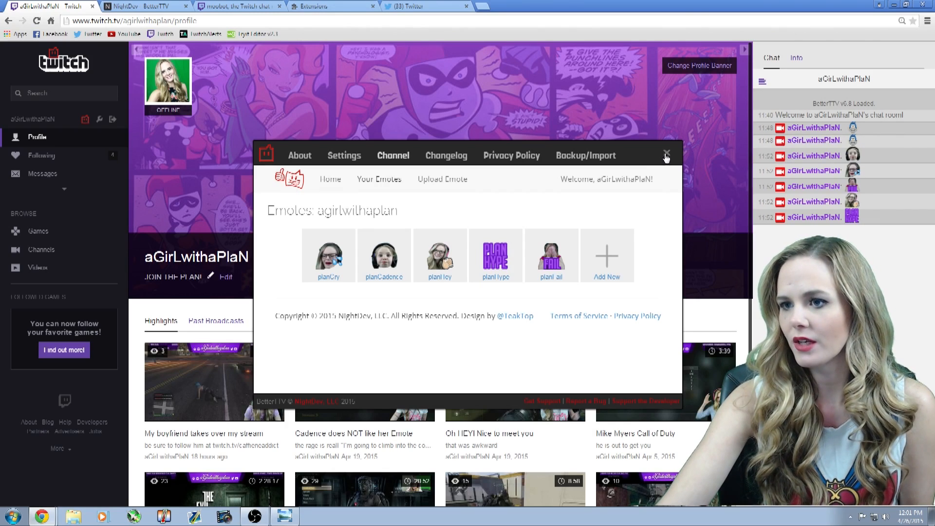
click(667, 154)
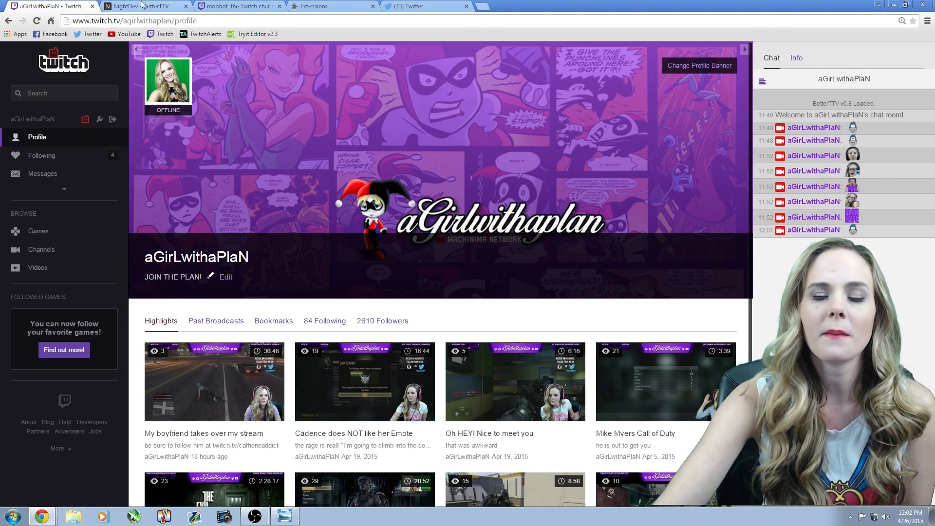
Step: Switch to the moobot dashboard for agirlwithaplan and focus its chat message box
click(232, 6)
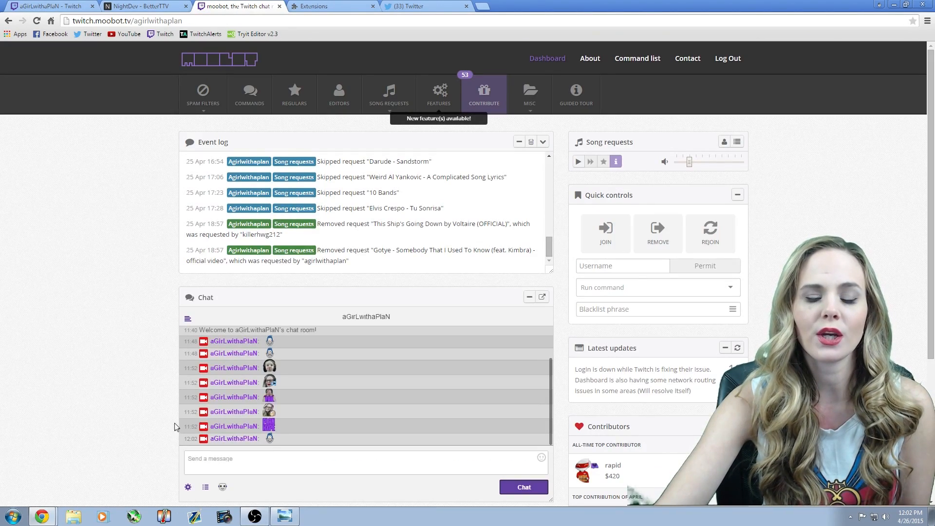
click(365, 463)
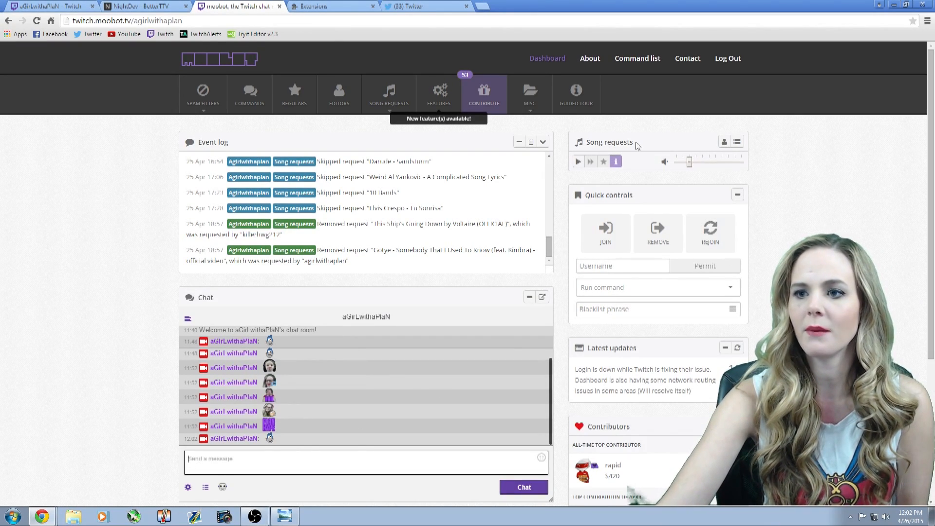
mouse_move(781, 176)
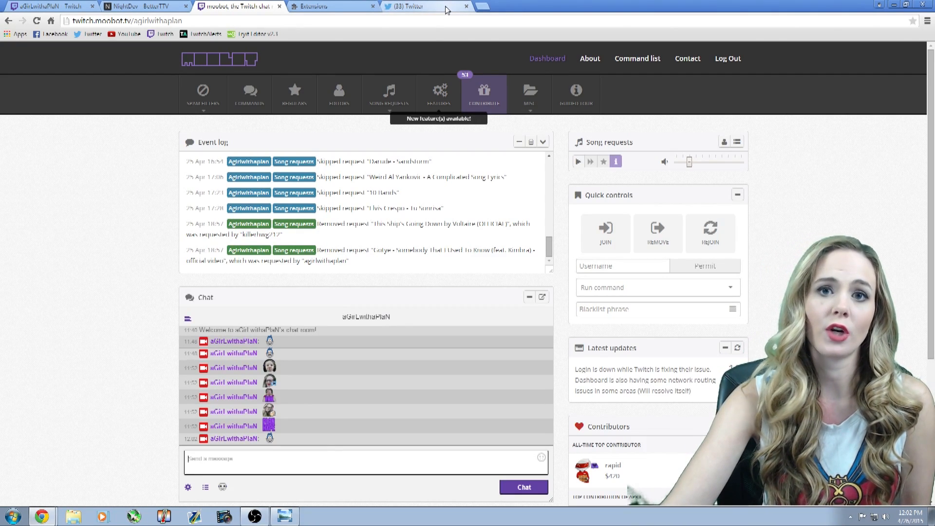
Step: View the enlarged emote-filled chat photo on Twitter, then close it
click(411, 7)
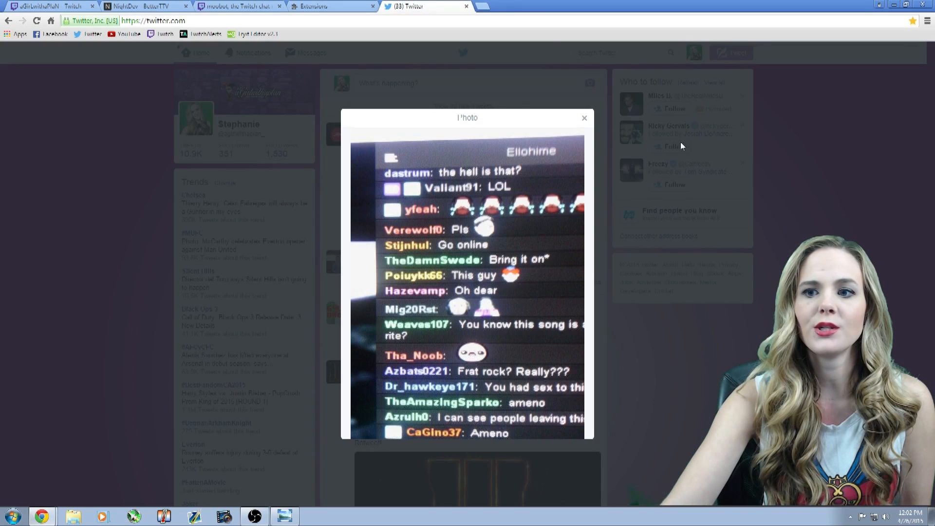
mouse_move(488, 315)
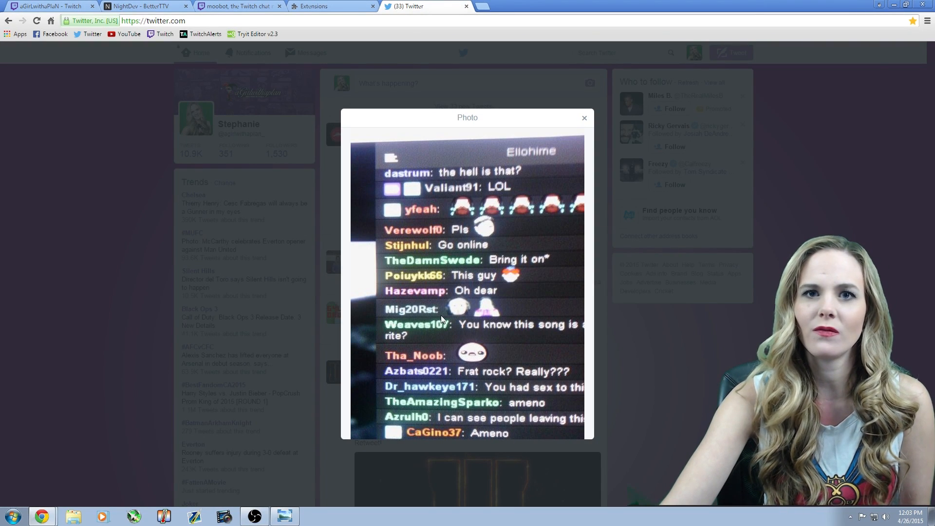
mouse_move(501, 323)
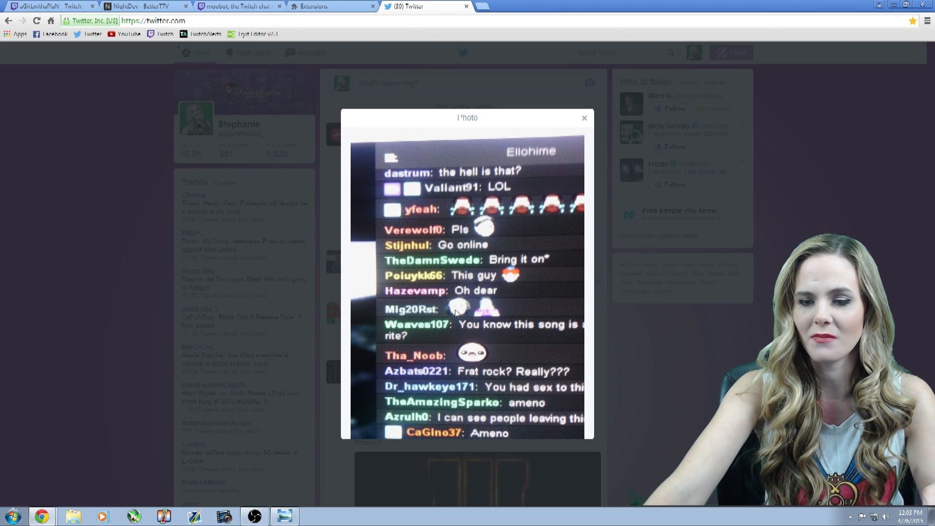
mouse_move(461, 316)
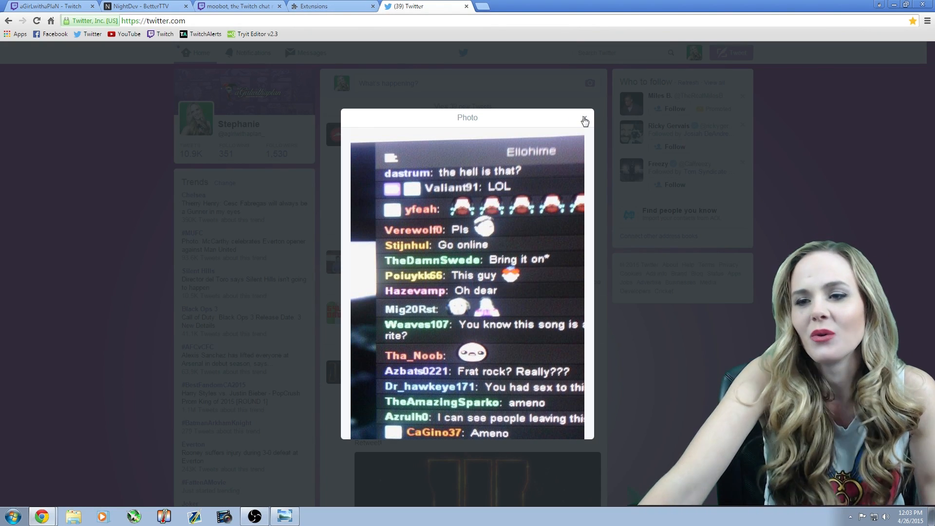
click(584, 117)
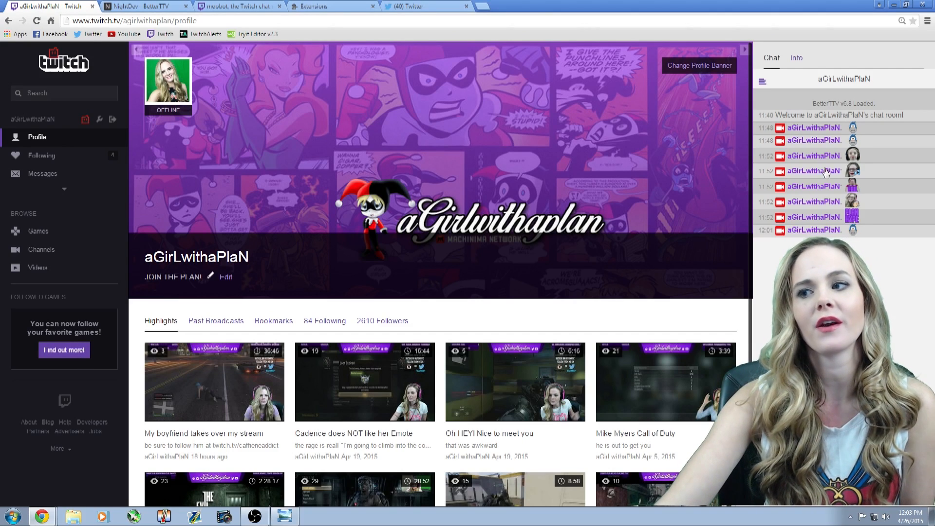
mouse_move(854, 164)
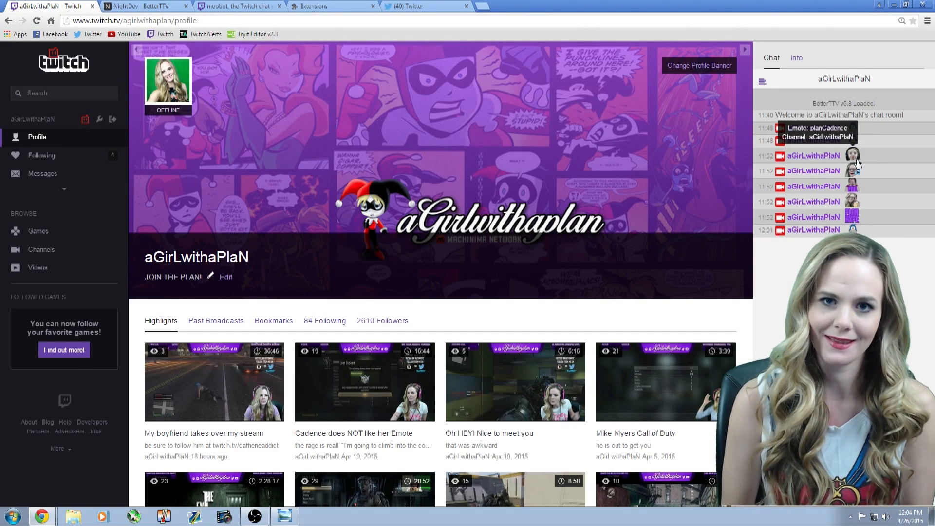